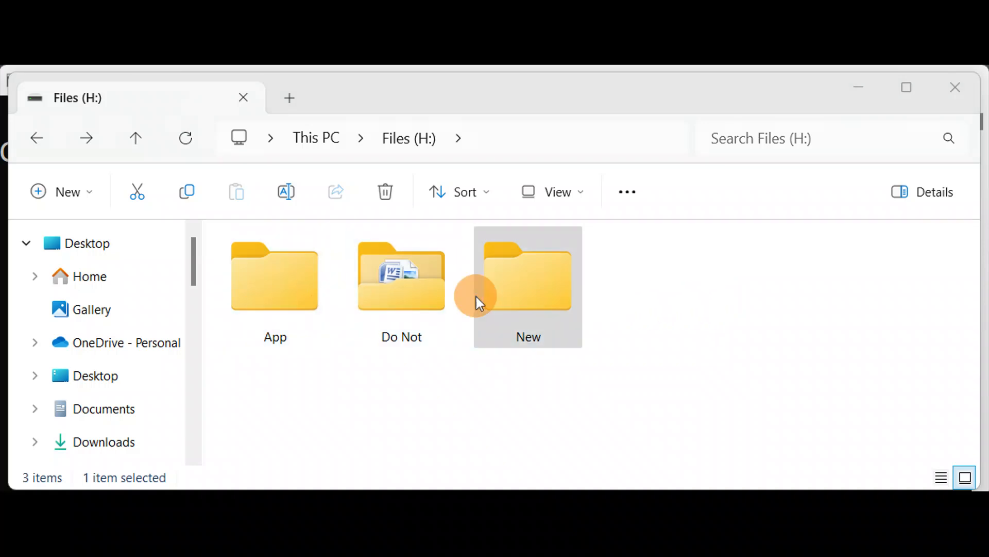
mouse_move(612, 208)
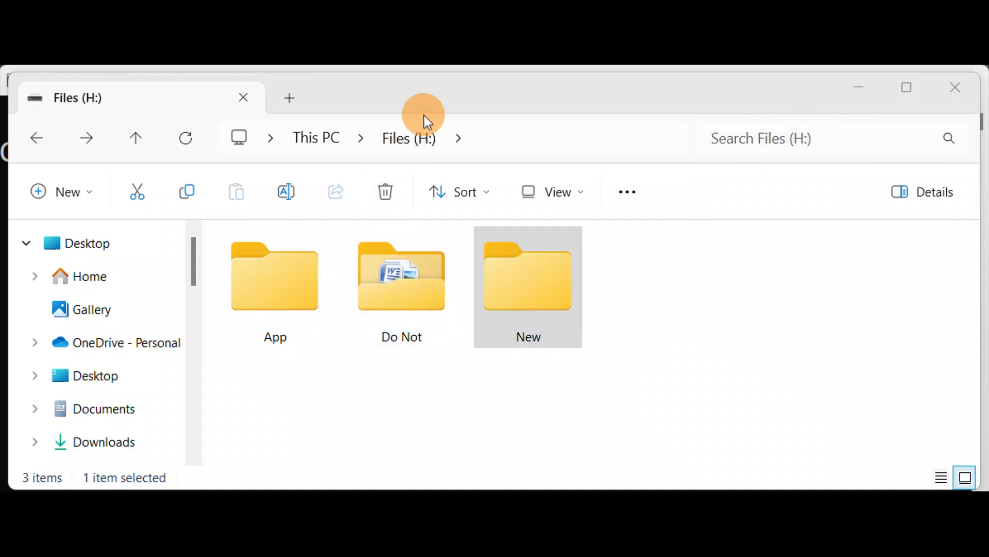
mouse_move(408, 138)
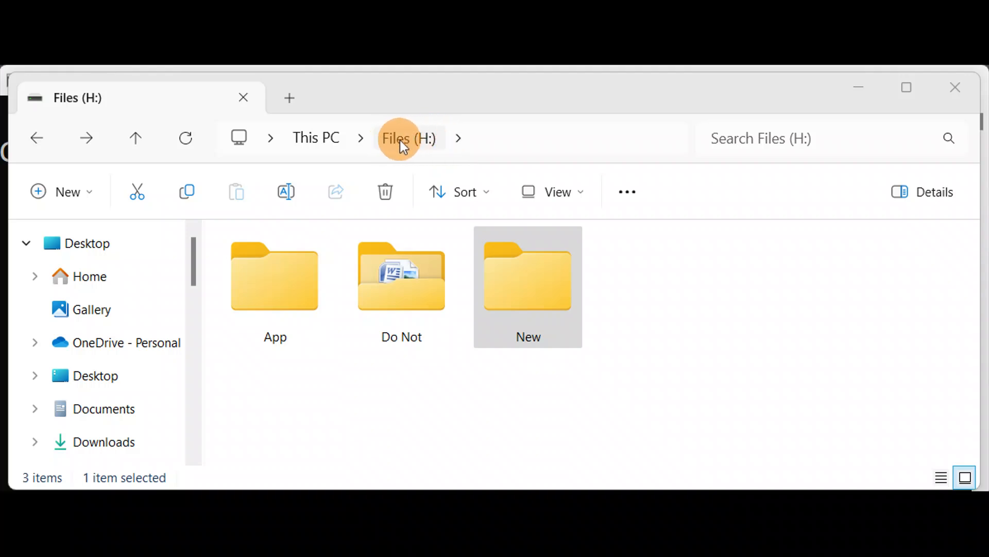
Select the App folder, then switch Command Prompt to drive H: with h:
left_click(275, 287)
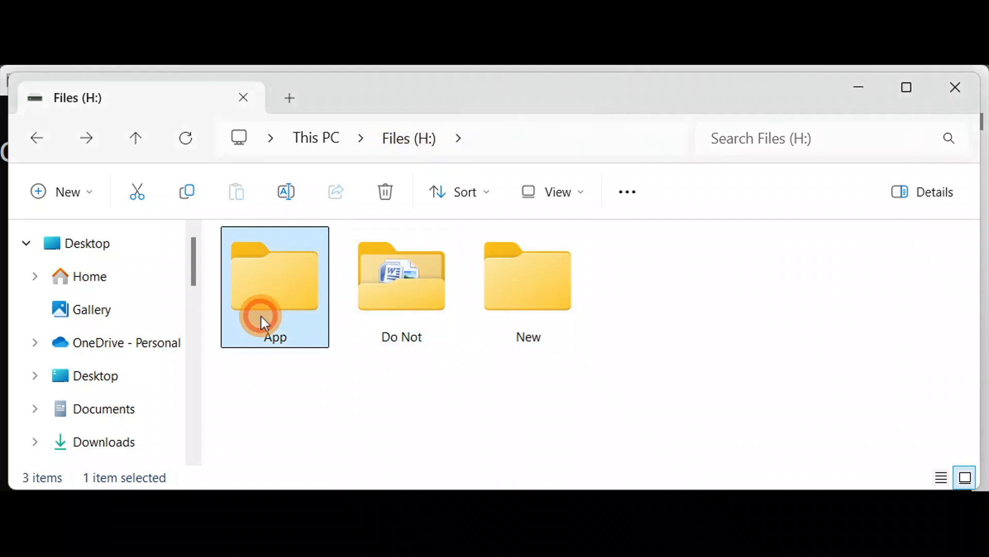
mouse_move(730, 224)
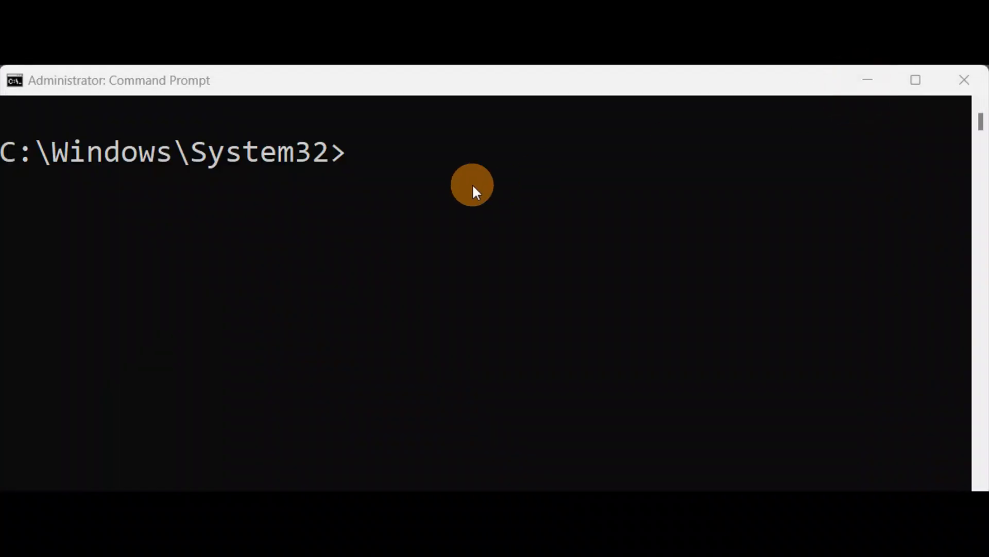
mouse_move(353, 161)
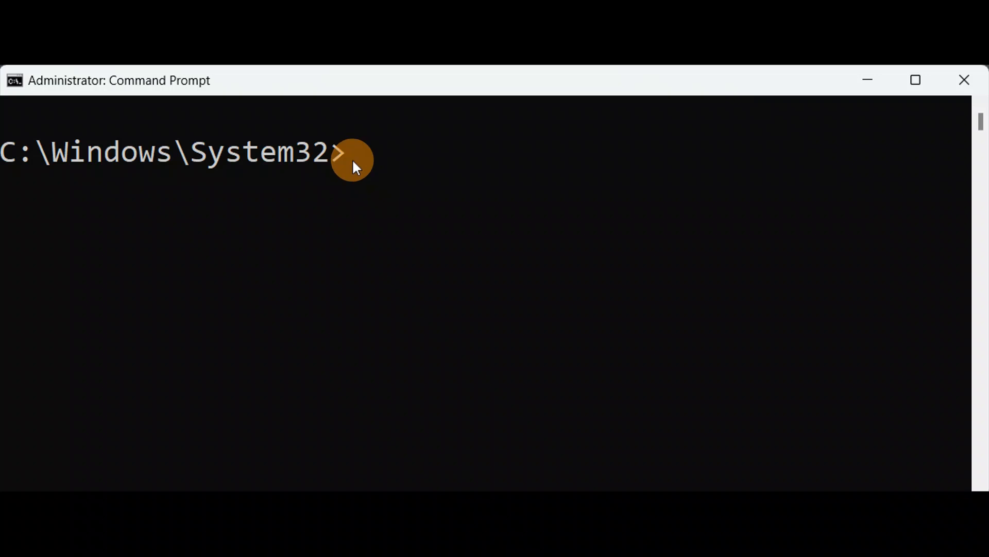
type("h")
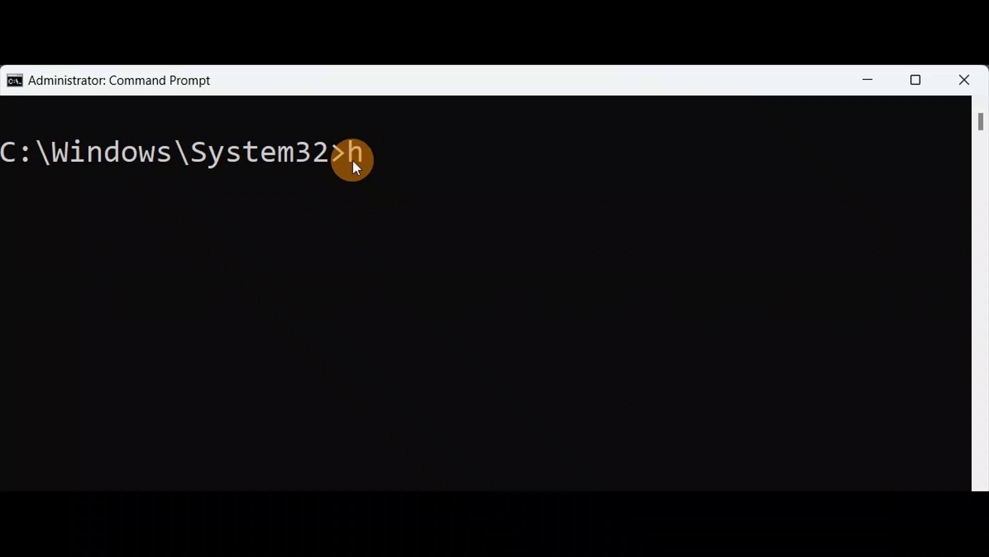
key("Return")
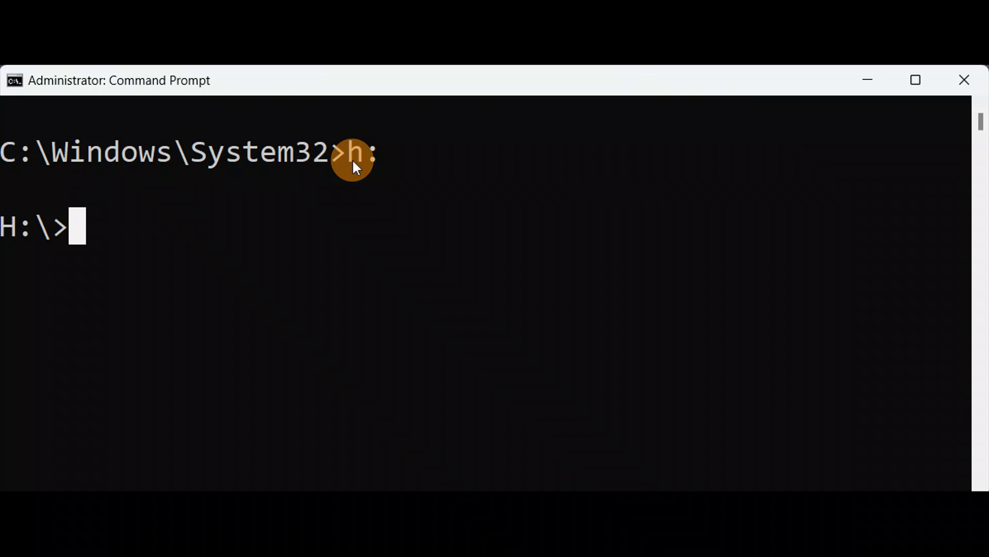
type("rm")
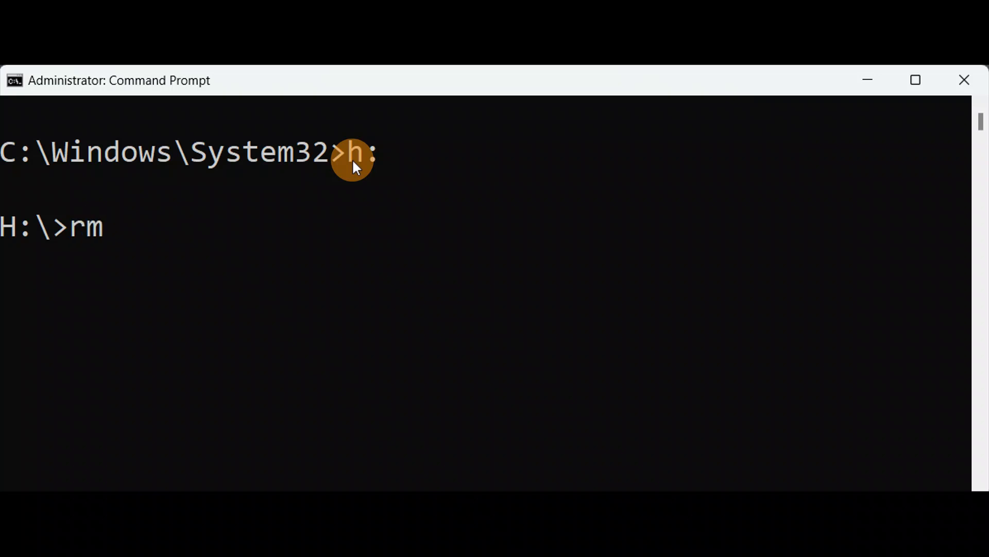
key("BackSpace")
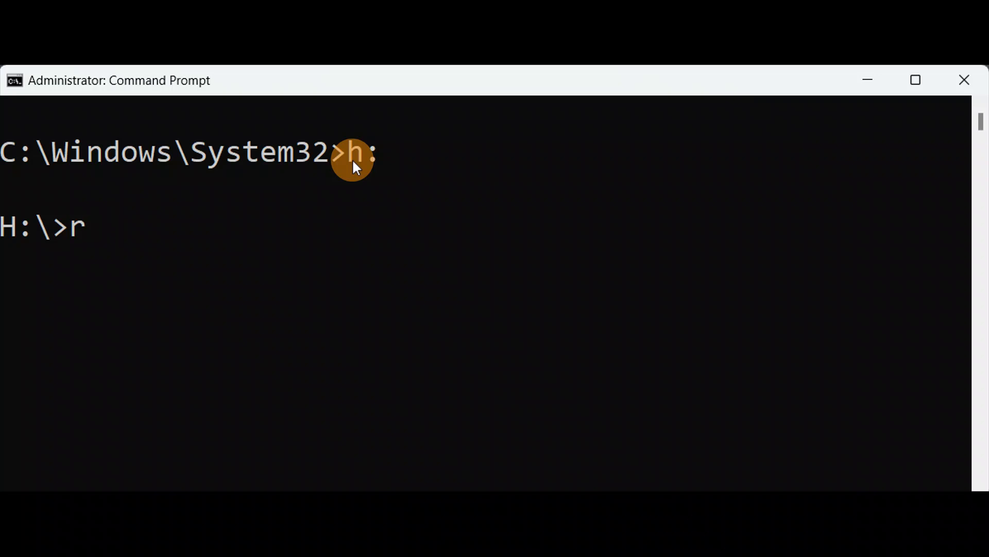
type("d")
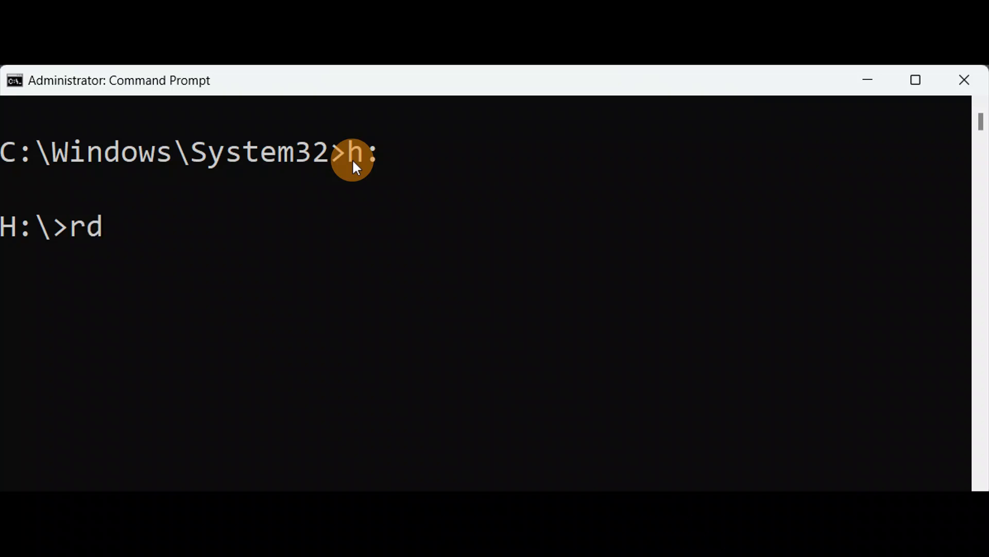
type("m")
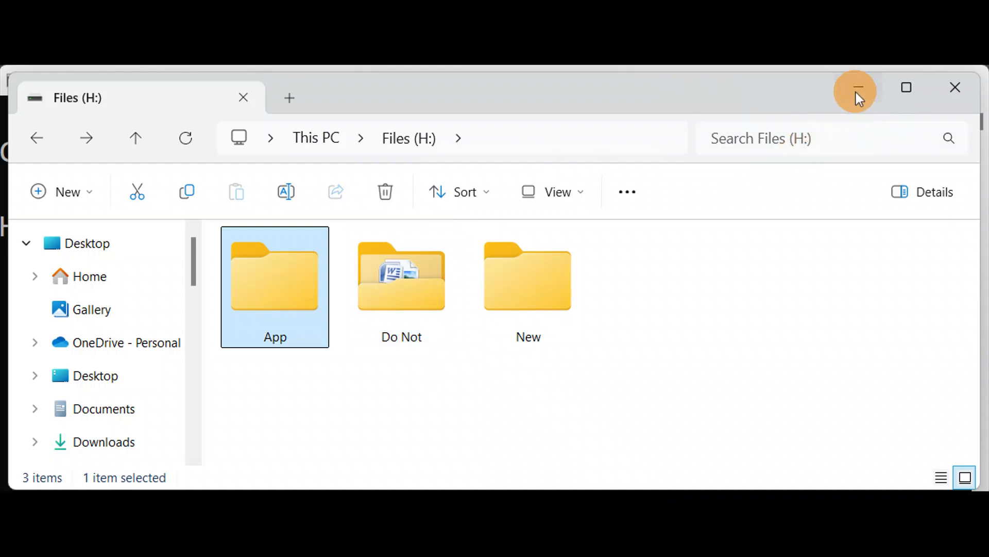
left_click(856, 88)
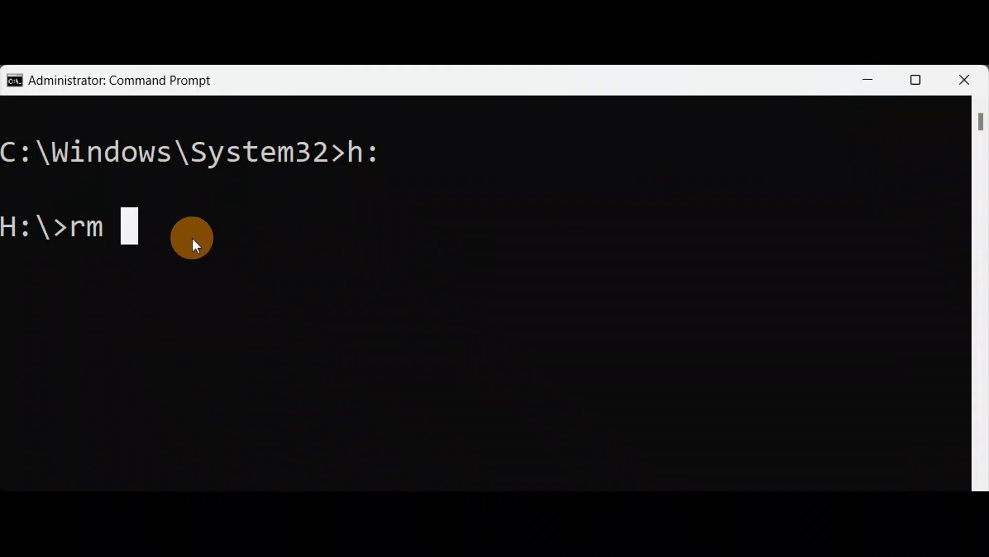
Run rmdir App to delete the App folder, then select New in Explorer
type("App")
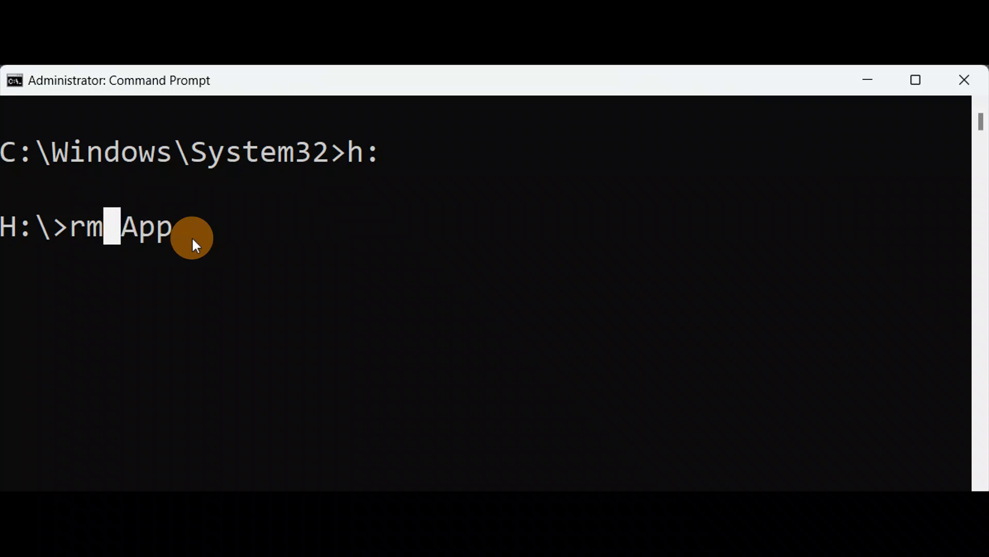
type("dir")
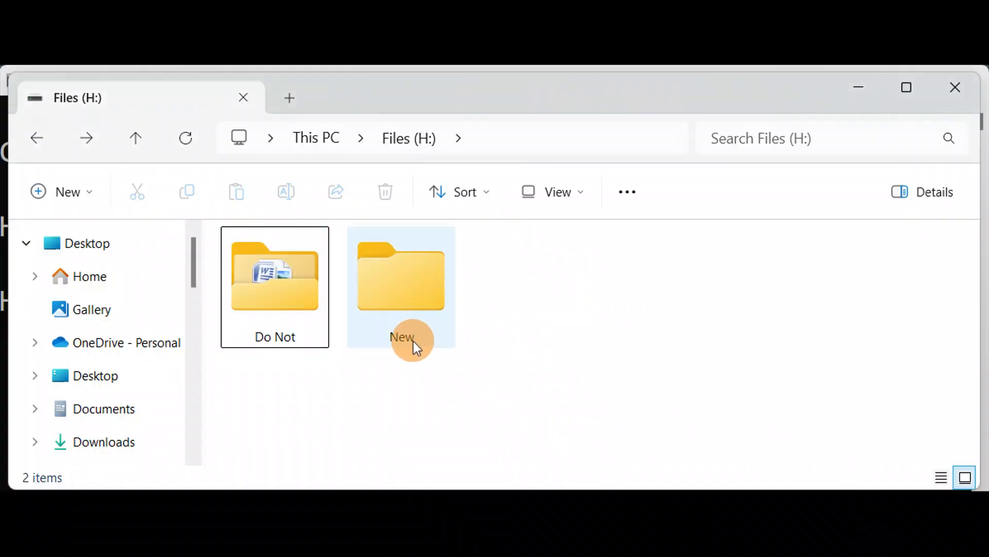
left_click(402, 284)
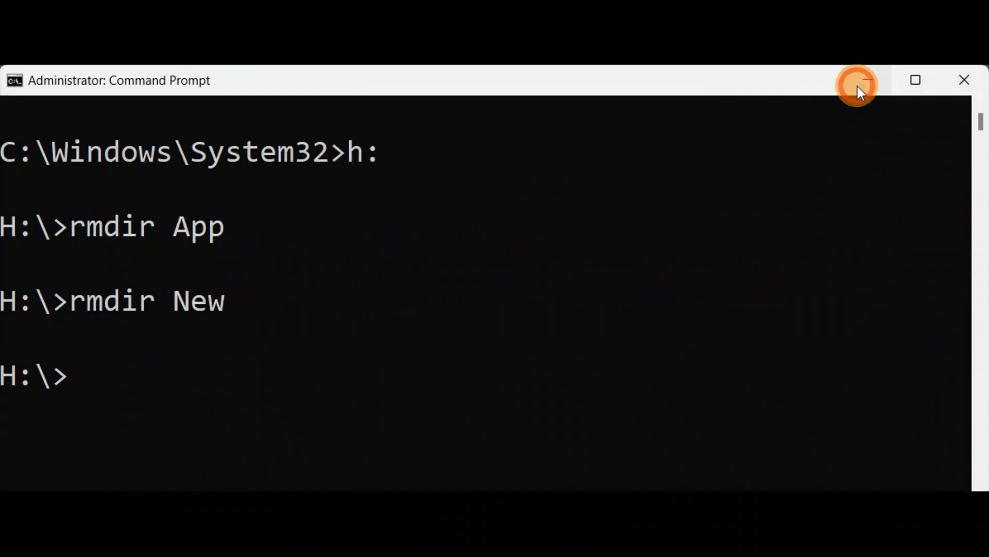
mouse_move(508, 330)
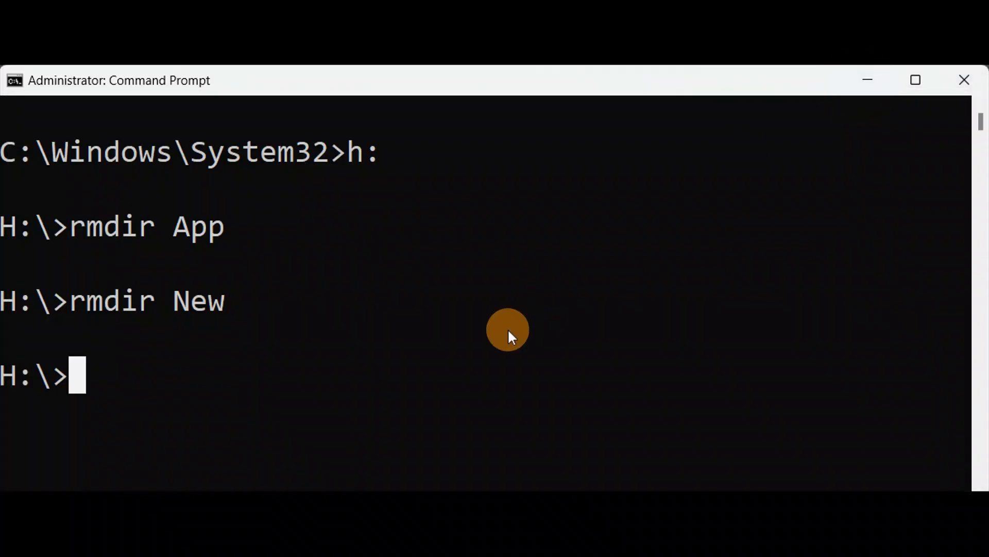
mouse_move(663, 313)
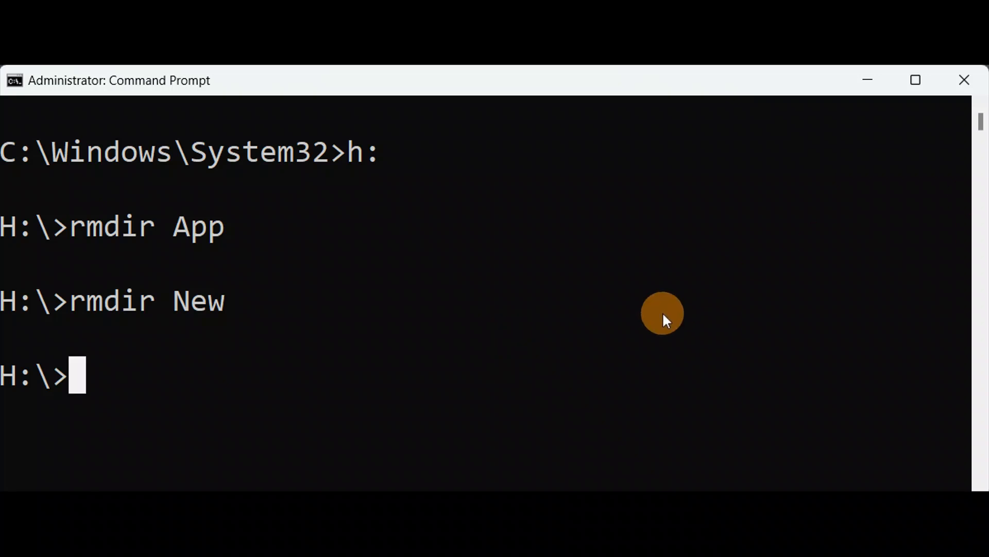